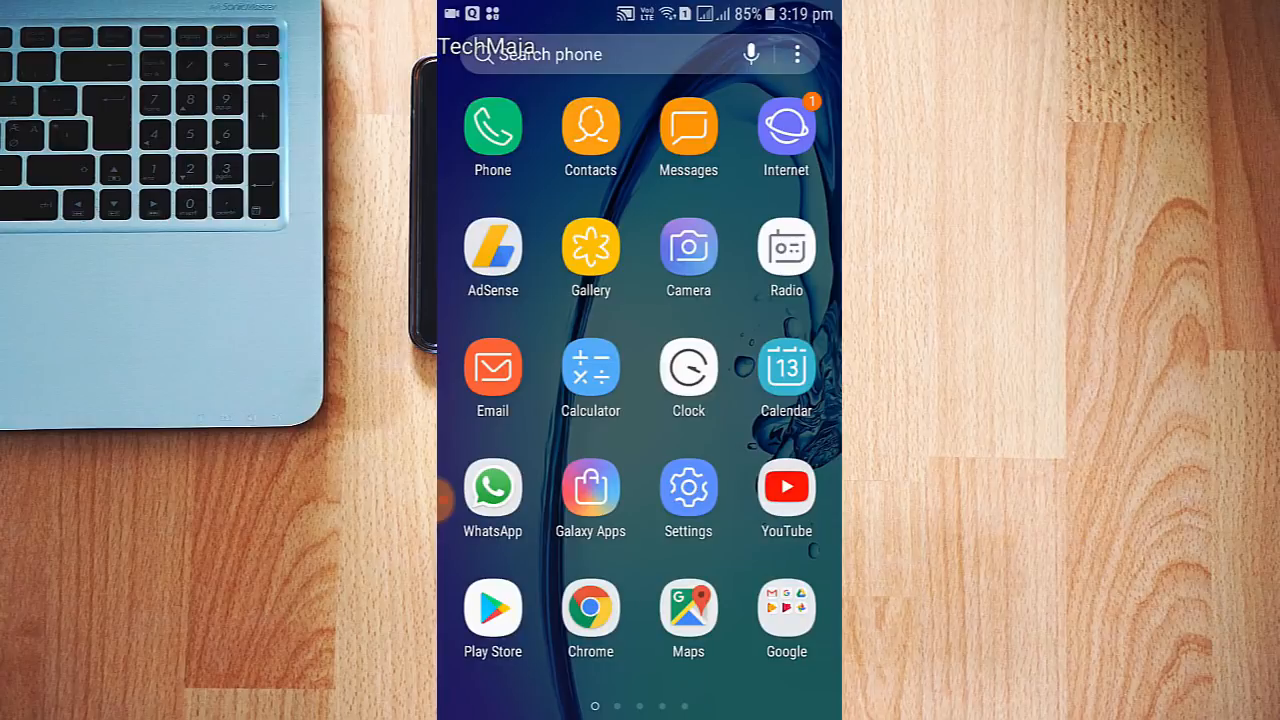
Step: Swipe through the app drawer back to the home page with Google, Gmail and Settings shortcuts
{"action": "scroll", "scroll_direction": "left", "scroll_amount": 3}
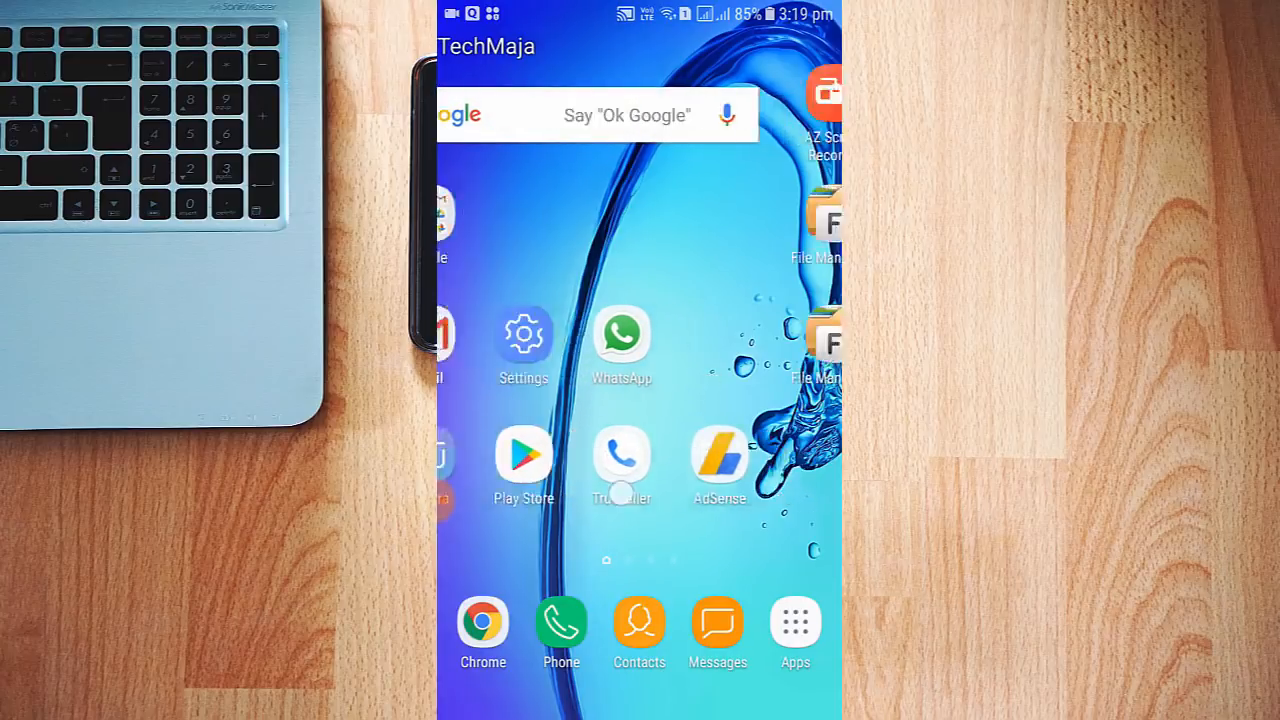
{"action": "scroll", "scroll_direction": "left", "scroll_amount": 3}
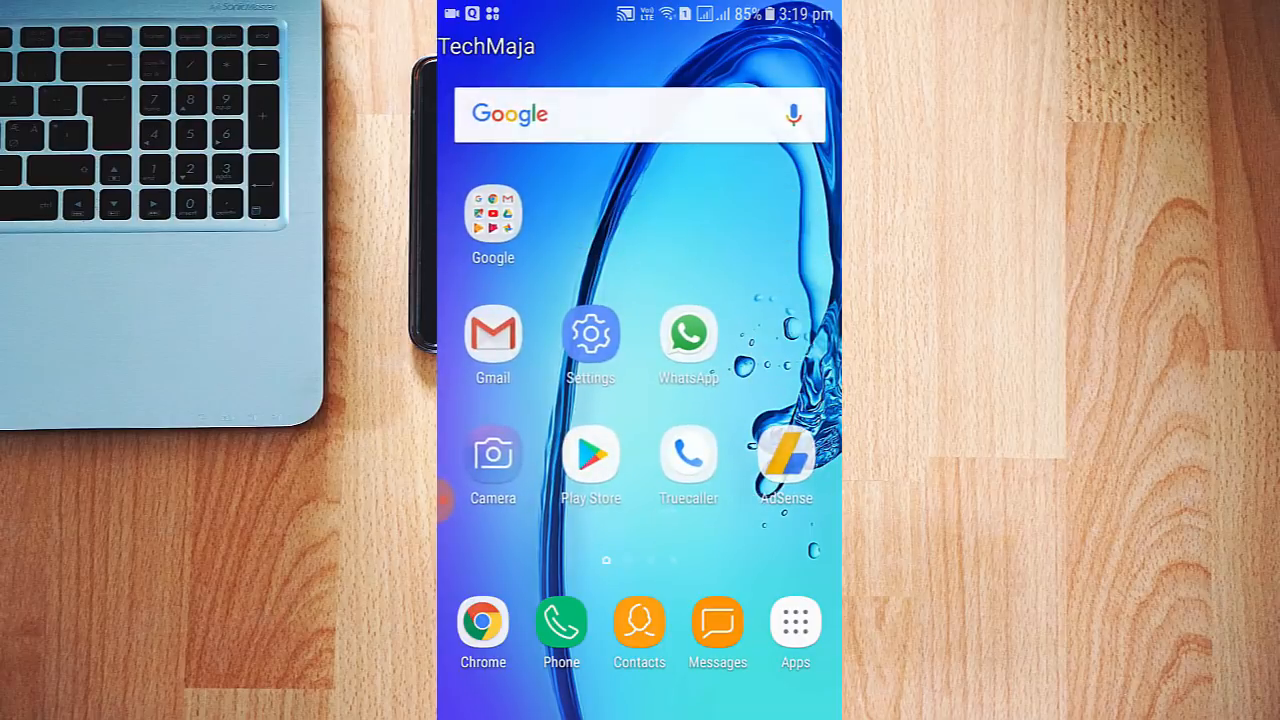
Step: Enable Unknown sources under Lock screen and security, accept the warning, and return home
{"action": "left_click", "coordinate": [590, 333]}
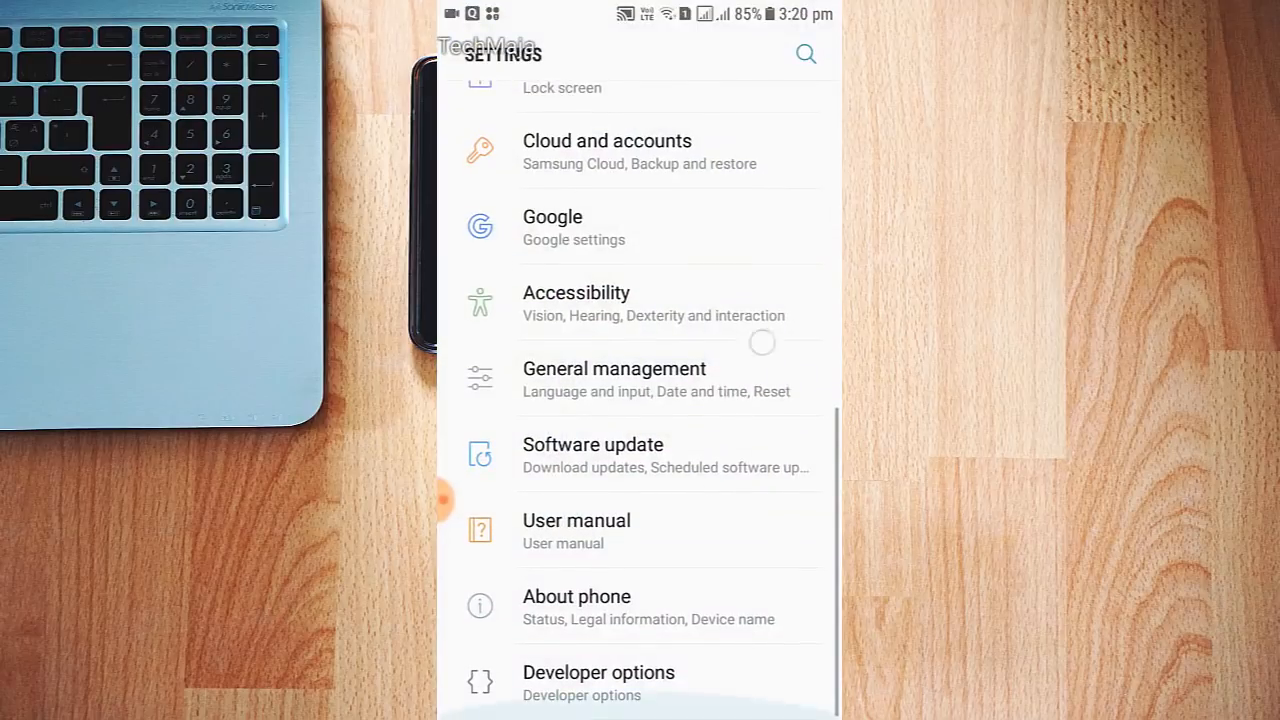
{"action": "scroll", "scroll_direction": "up", "scroll_amount": 3}
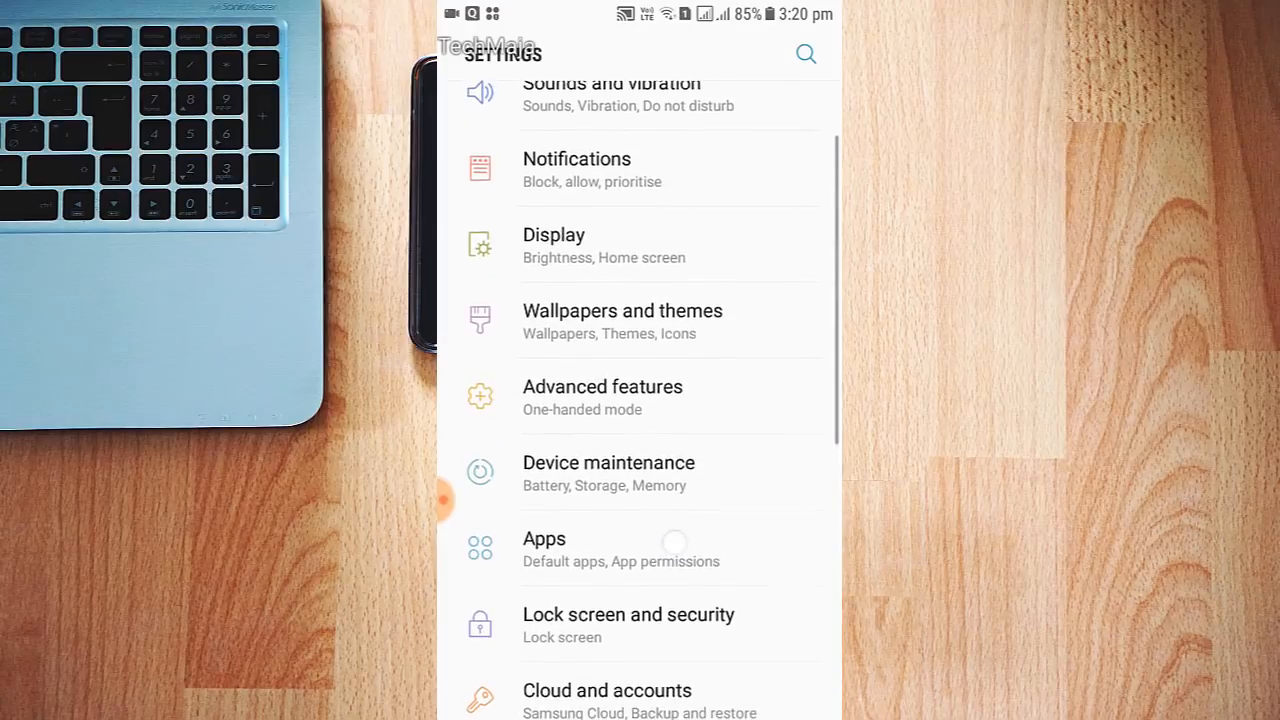
{"action": "scroll", "scroll_direction": "down", "scroll_amount": 3}
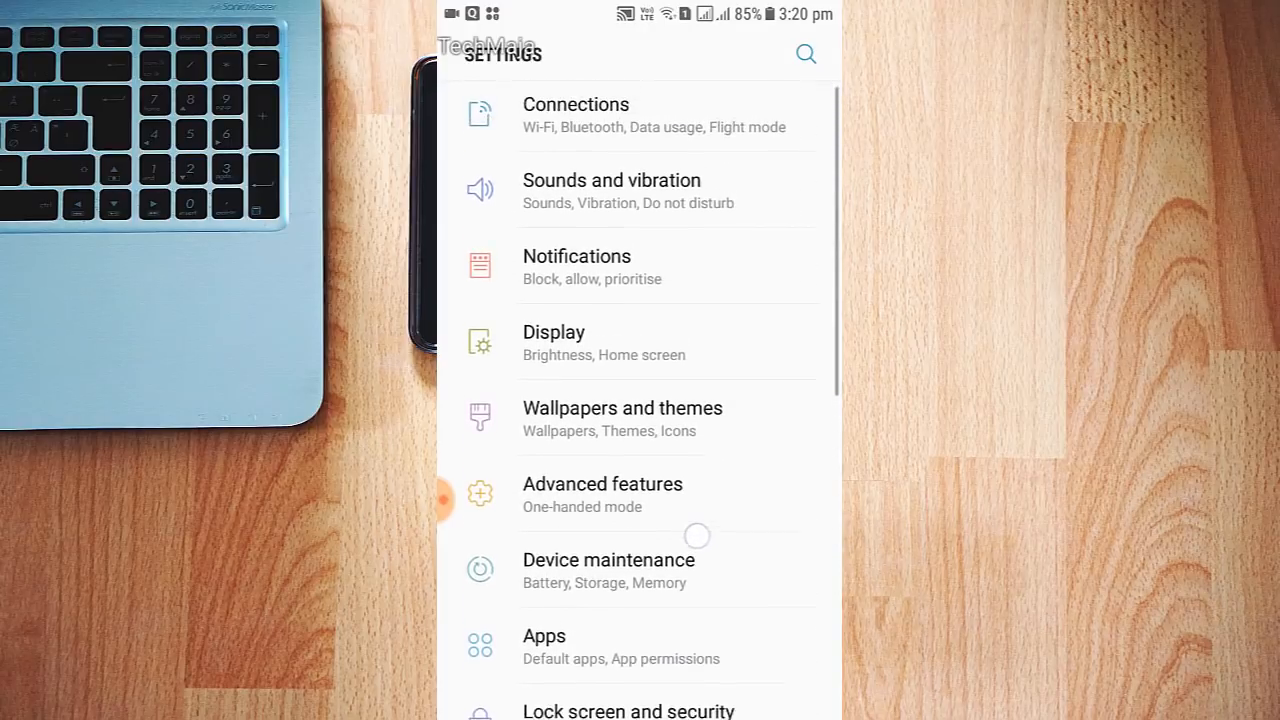
{"action": "scroll", "scroll_direction": "up", "scroll_amount": 3}
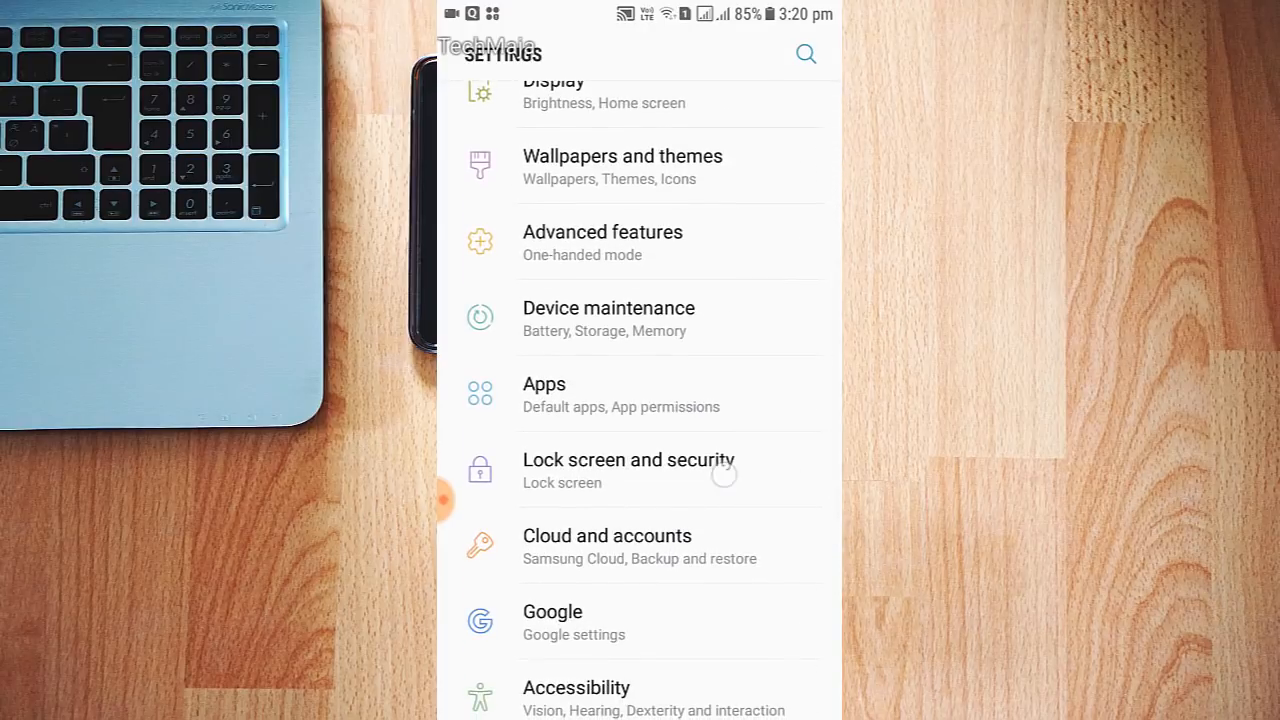
{"action": "left_click", "coordinate": [628, 470]}
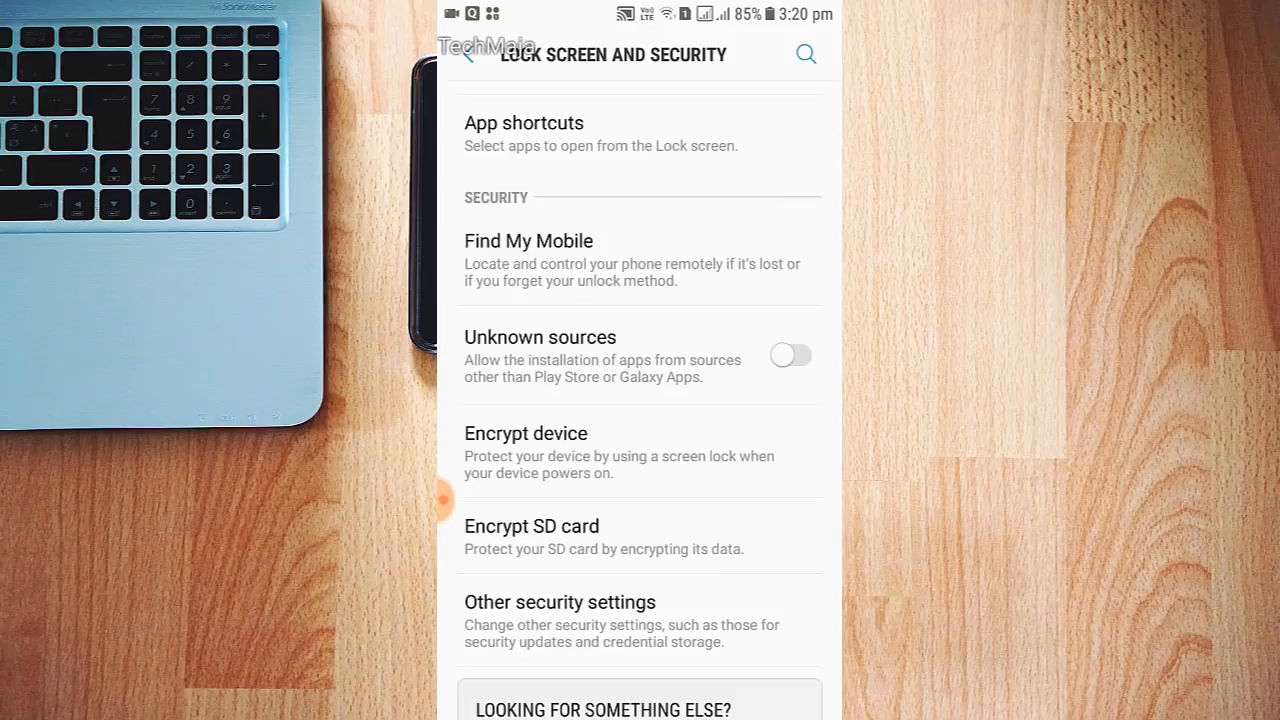
{"action": "left_click", "coordinate": [789, 355]}
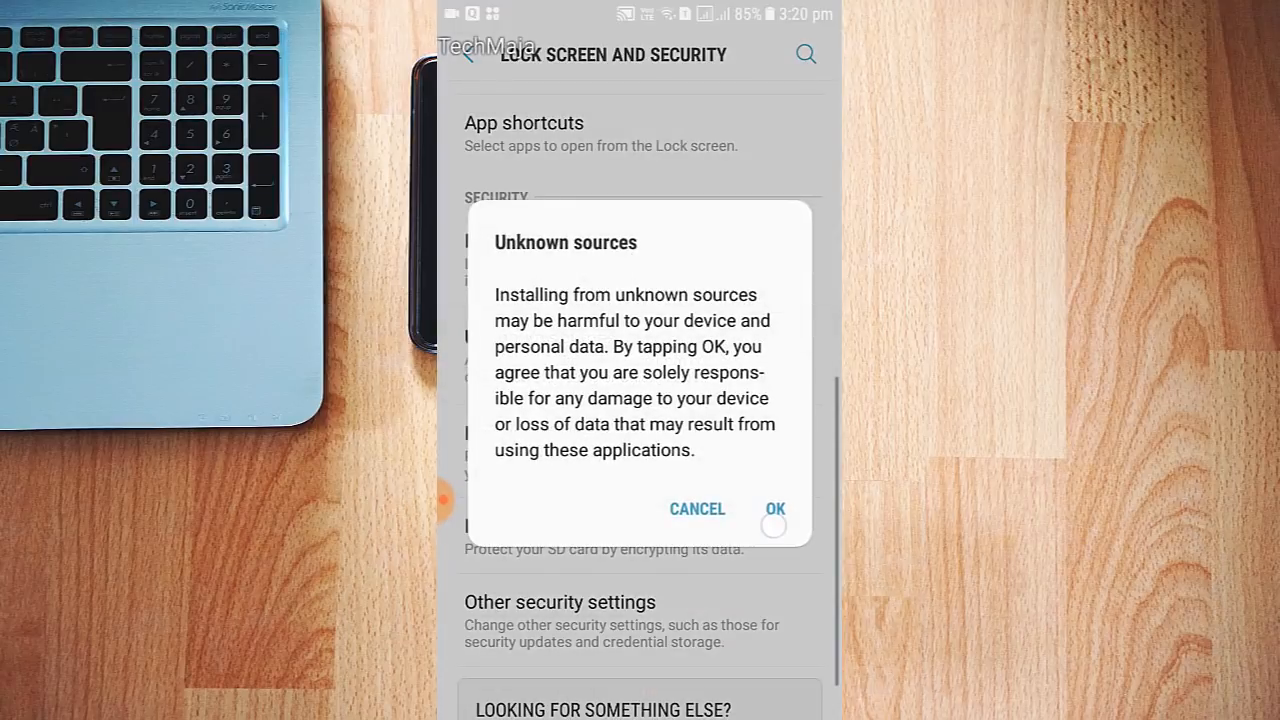
{"action": "left_click", "coordinate": [775, 509]}
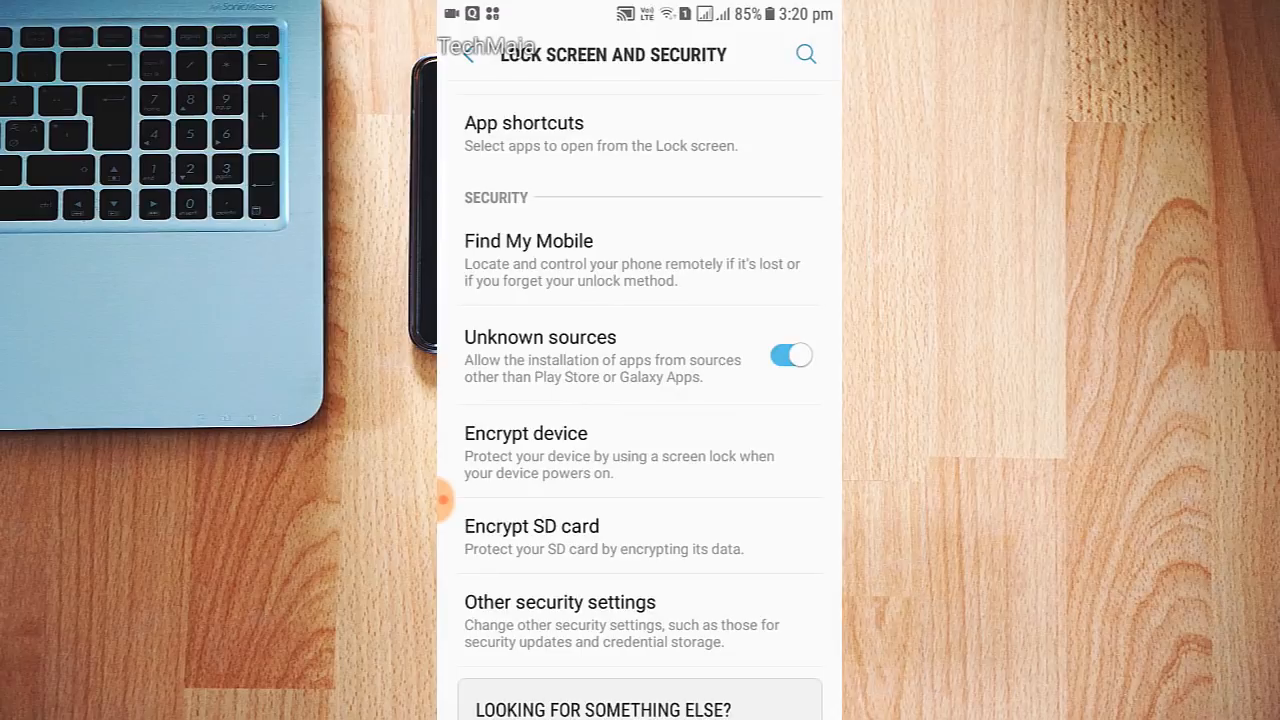
{"action": "left_click", "coordinate": [466, 54]}
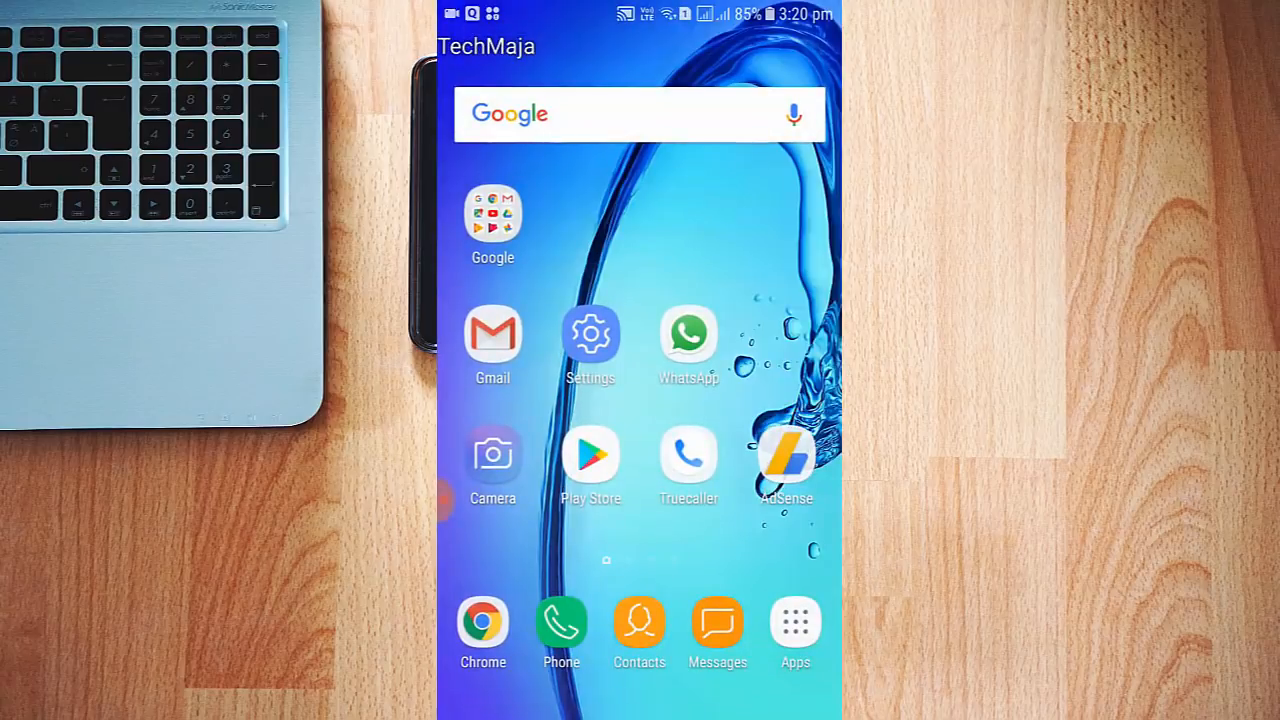
Step: Reopen Settings, check Software update, then go back toward About phone's Software information
{"action": "left_click", "coordinate": [590, 333]}
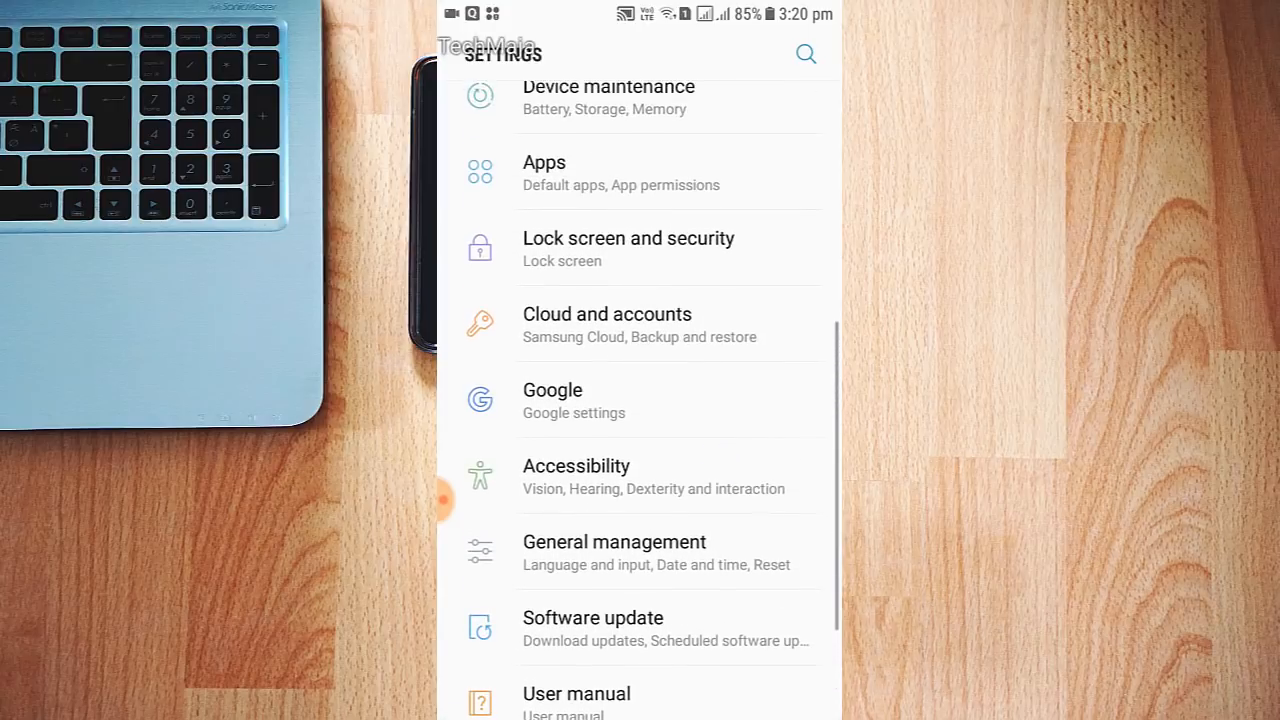
{"action": "scroll", "scroll_direction": "up", "scroll_amount": 3}
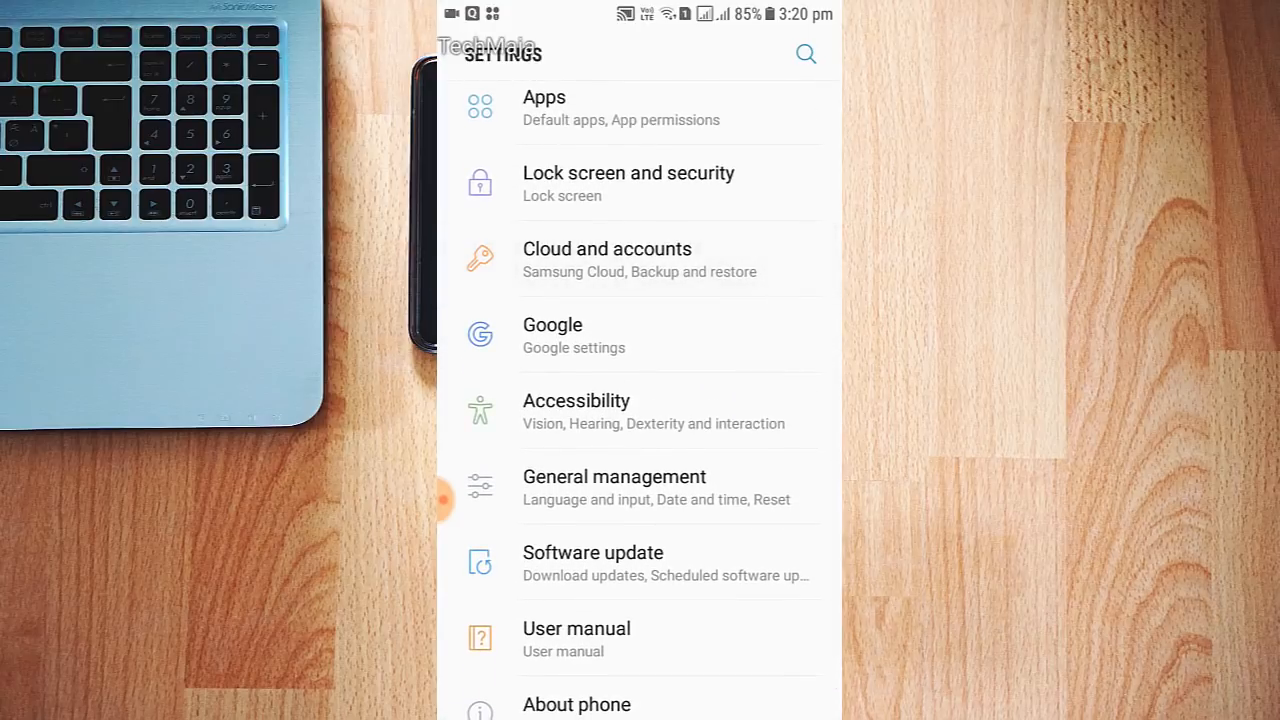
{"action": "scroll", "scroll_direction": "up", "scroll_amount": 3}
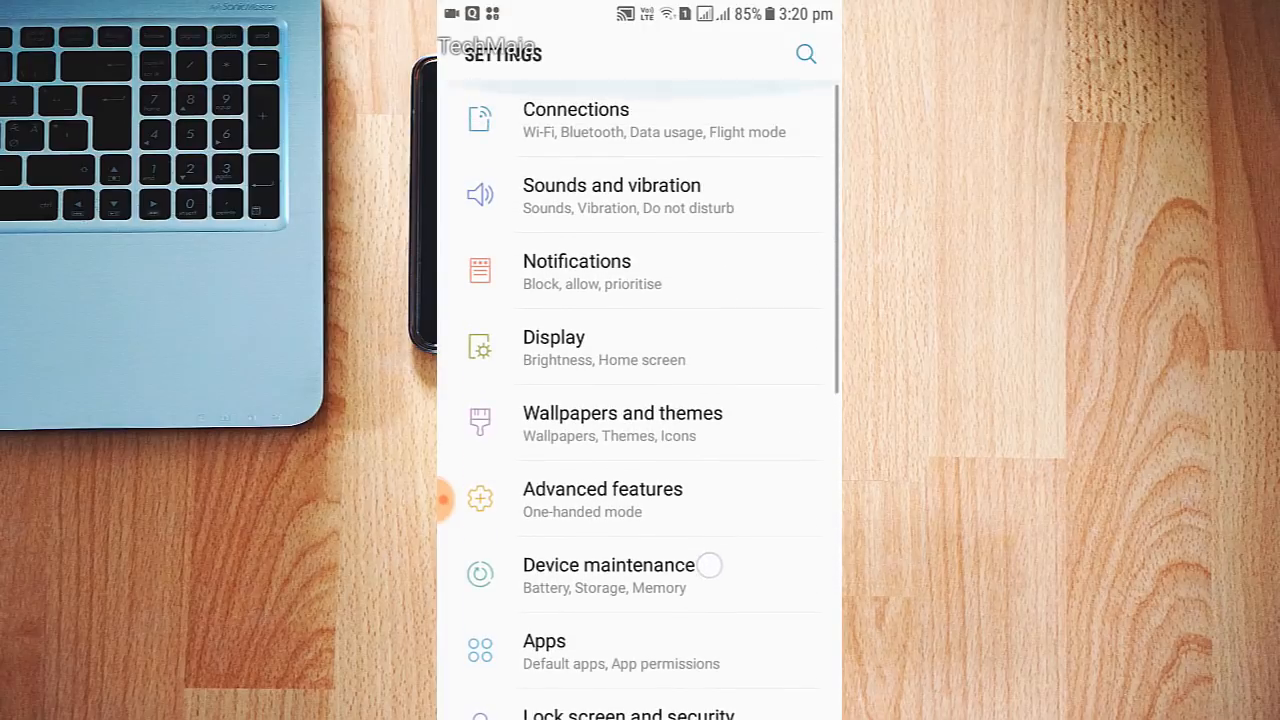
{"action": "scroll", "scroll_direction": "up", "scroll_amount": 3}
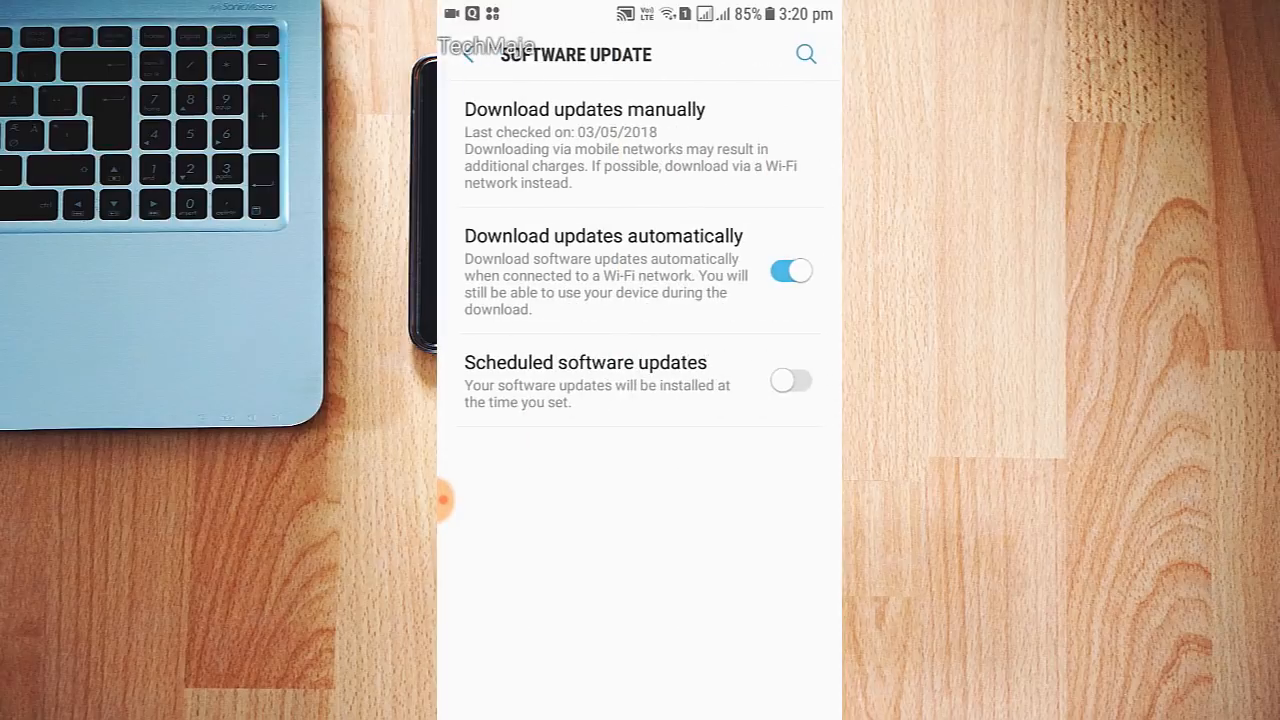
{"action": "left_click", "coordinate": [465, 54]}
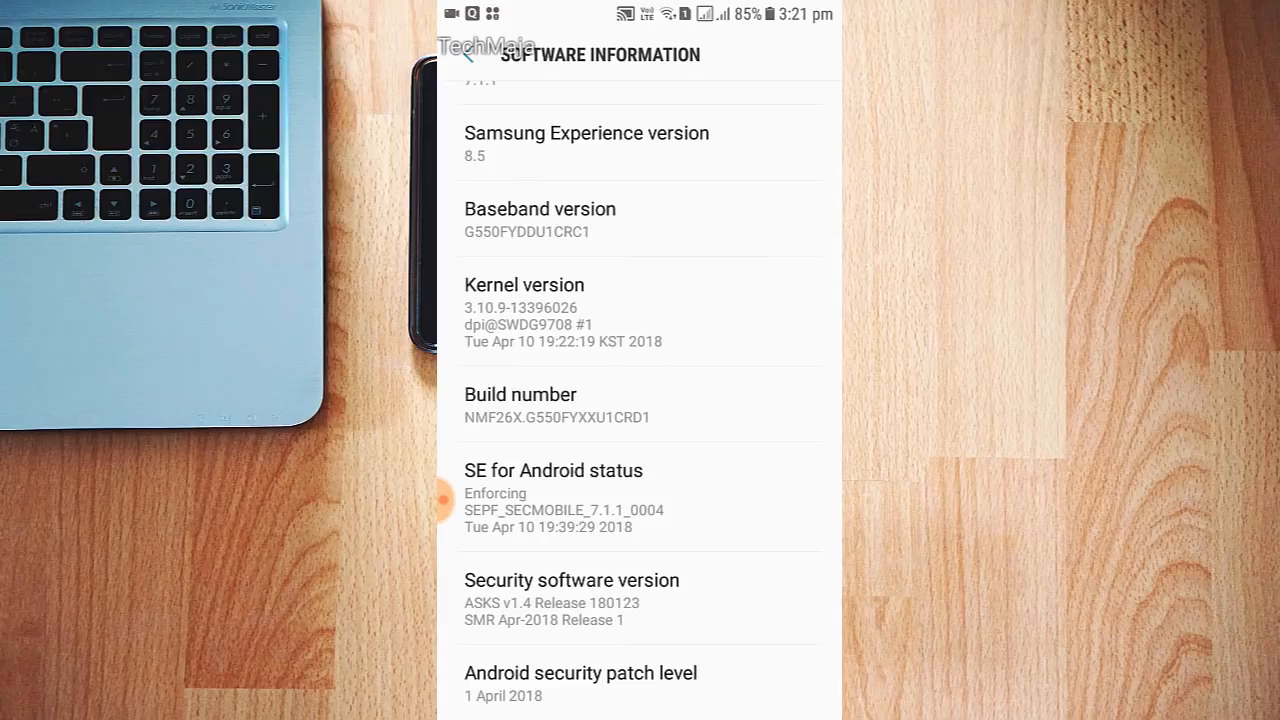
Step: Tap Build number until developer mode is confirmed, then back out to main Settings
{"action": "left_click", "coordinate": [557, 405]}
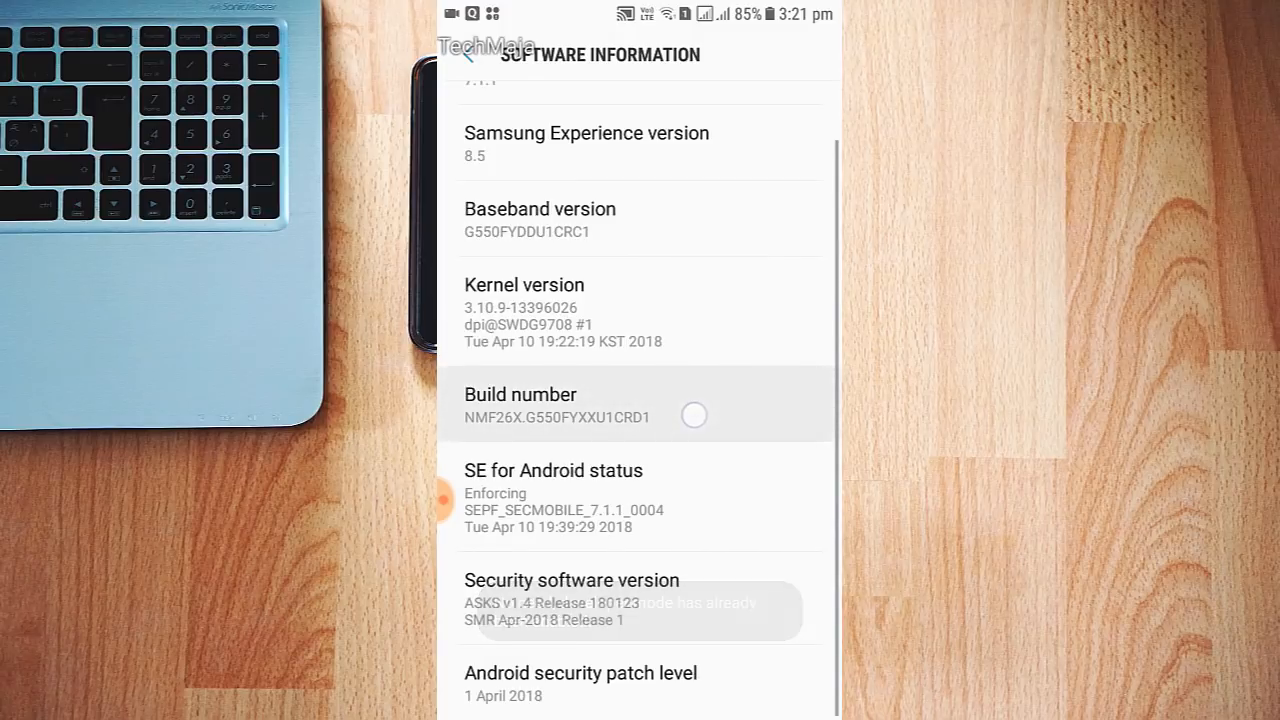
{"action": "left_click", "coordinate": [557, 405]}
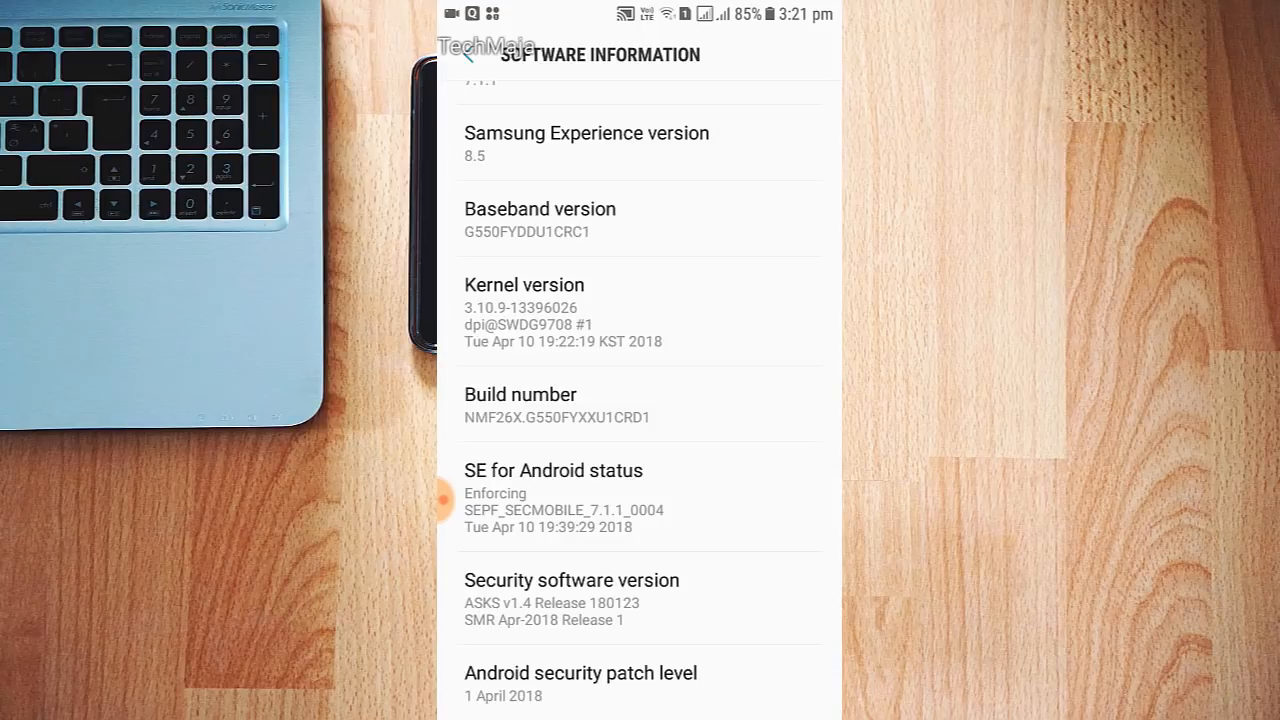
{"action": "left_click", "coordinate": [520, 405]}
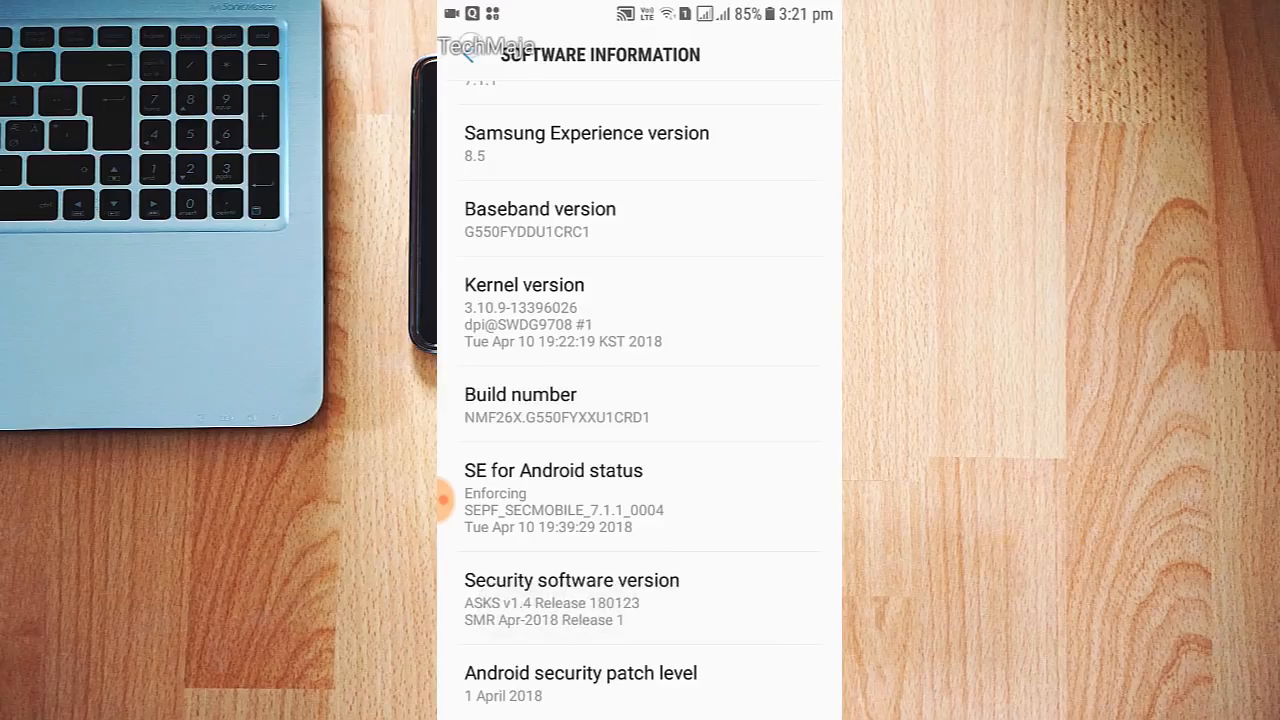
{"action": "left_click", "coordinate": [465, 54]}
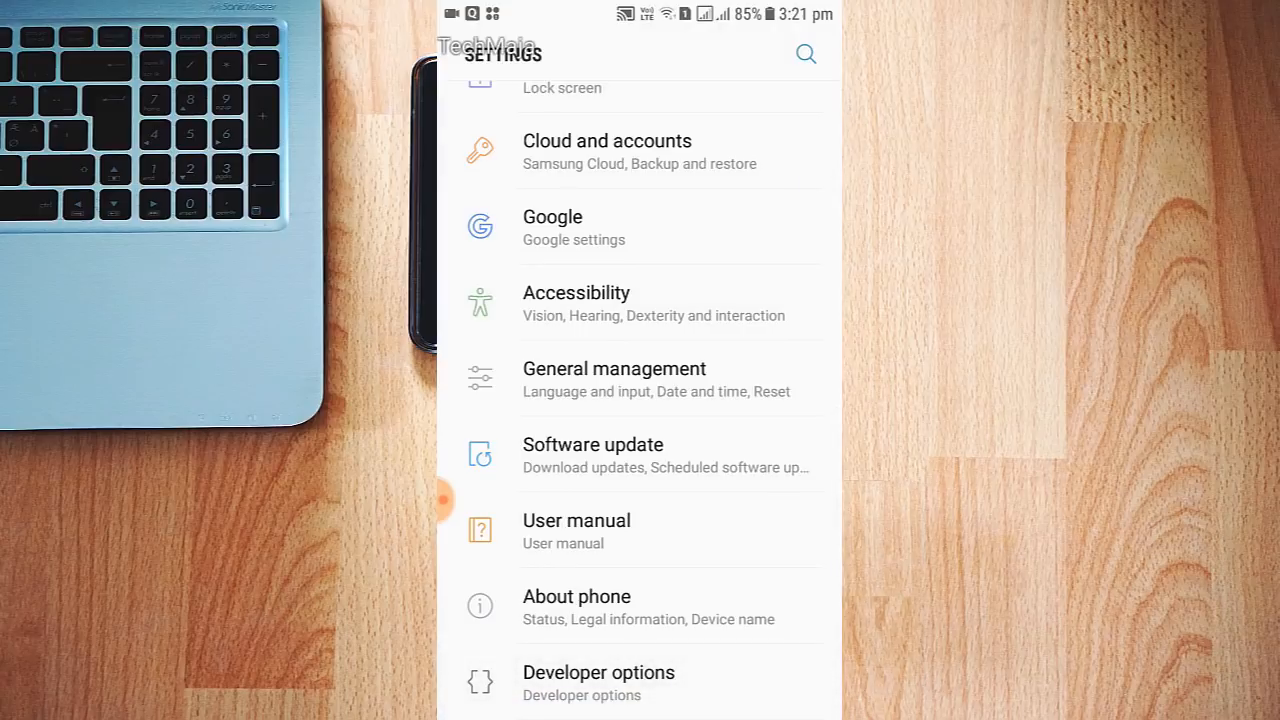
Step: Open Developer options, find USB debugging in the Debugging section, then go home
{"action": "left_click", "coordinate": [598, 672]}
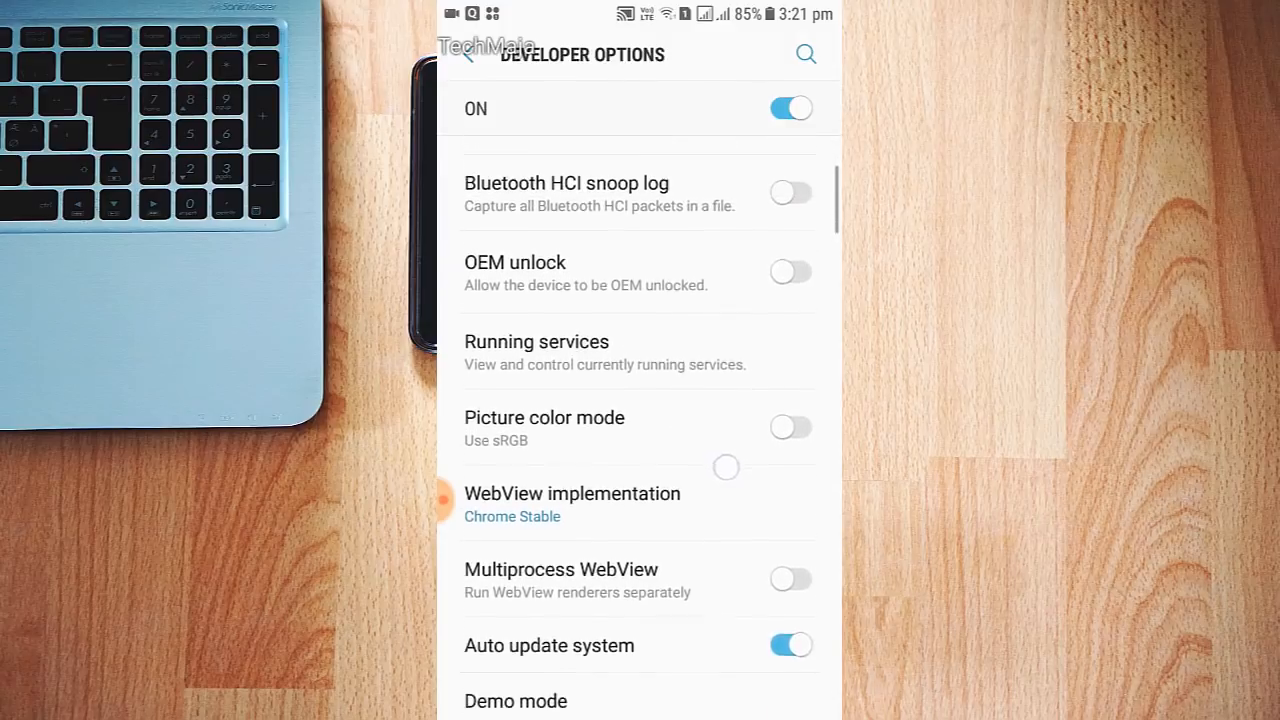
{"action": "scroll", "scroll_direction": "down", "scroll_amount": 3}
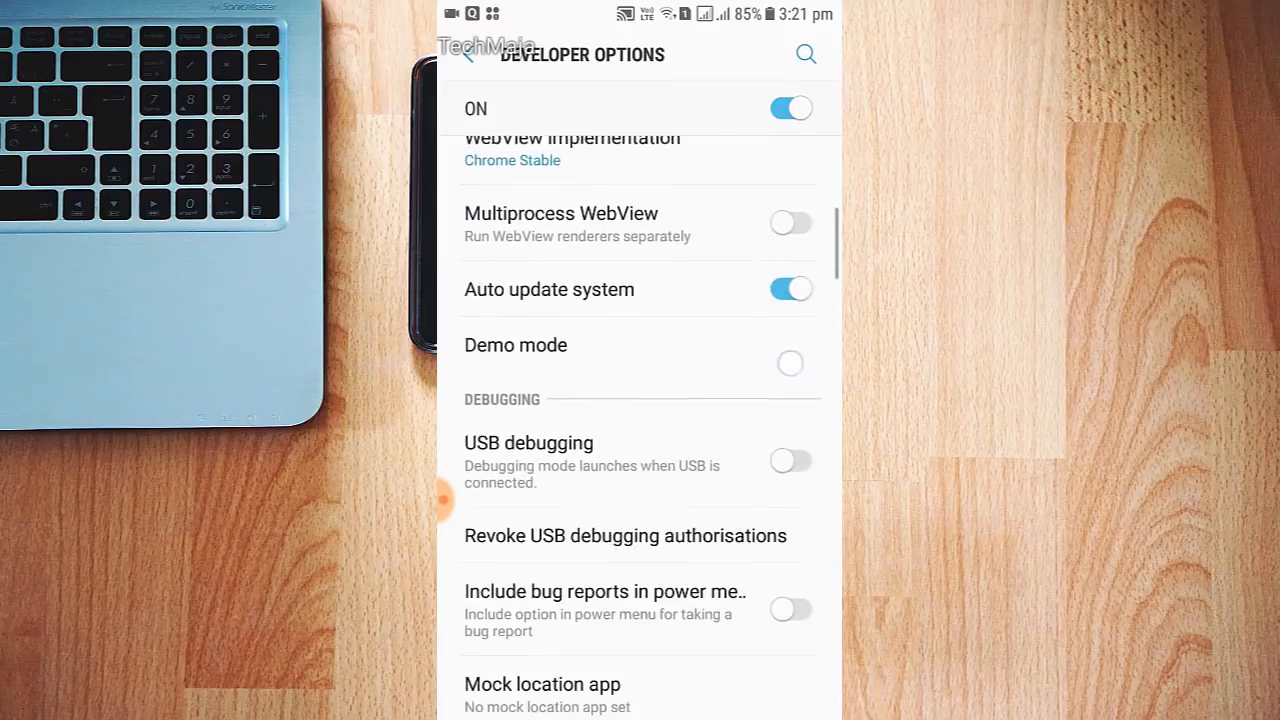
{"action": "scroll", "scroll_direction": "up", "scroll_amount": 3}
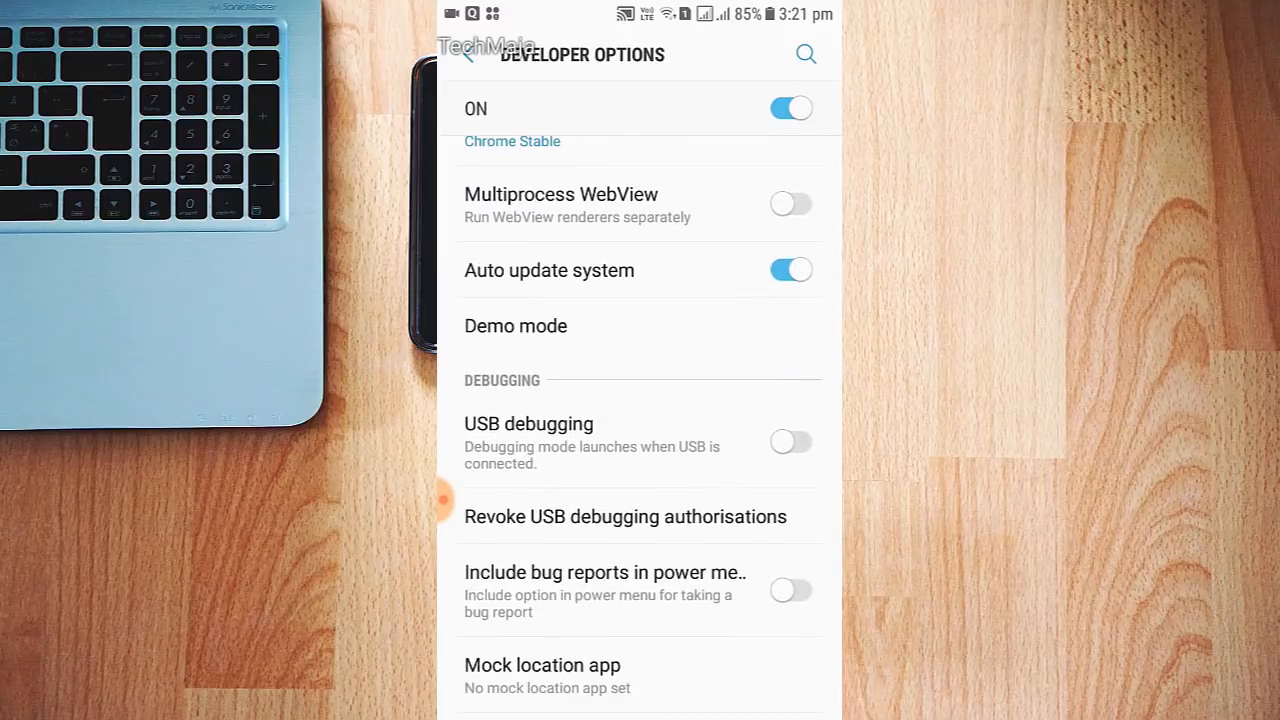
{"action": "left_click", "coordinate": [790, 442]}
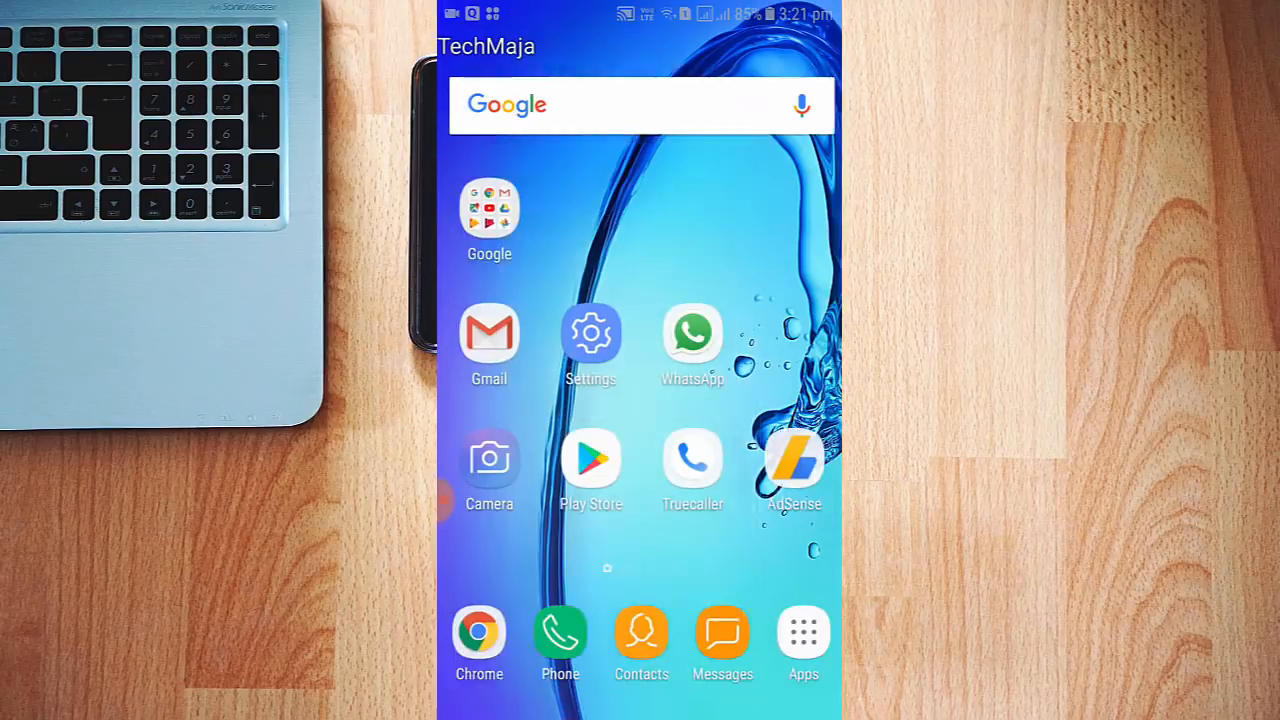
{"action": "left_click", "coordinate": [803, 632]}
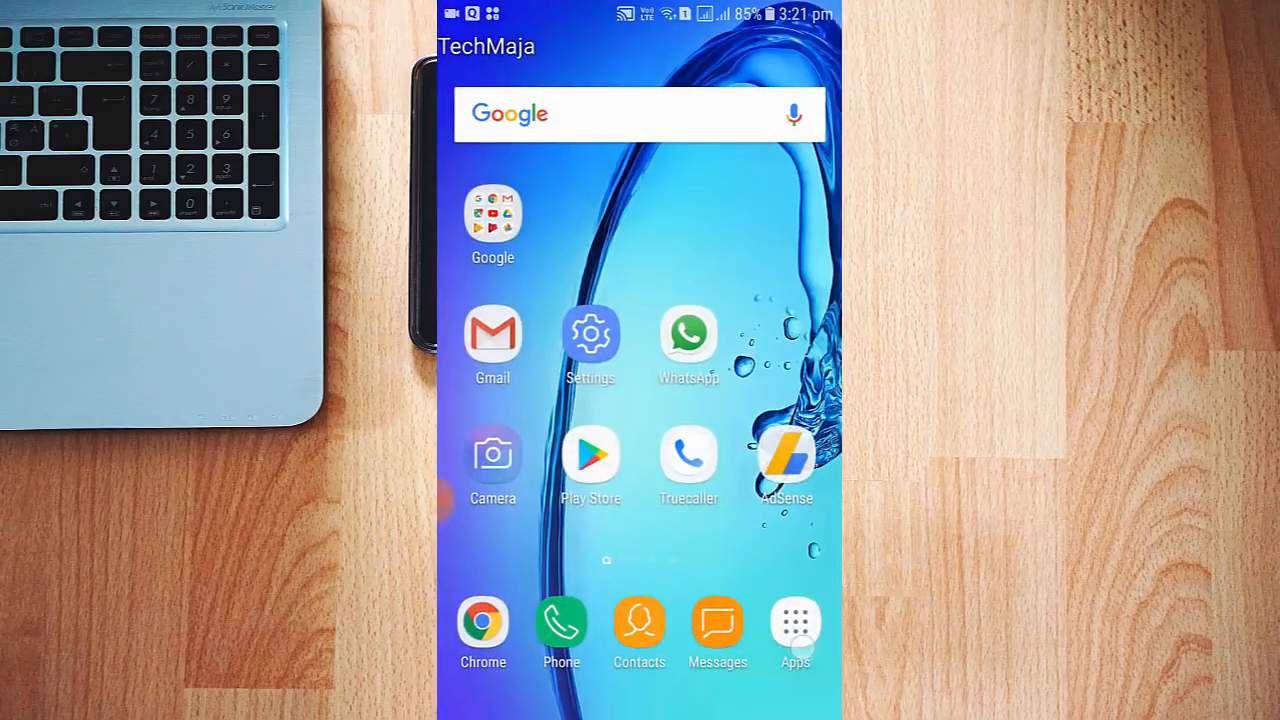
Step: Launch File Manager + from the app list and open its SD card storage
{"action": "left_click", "coordinate": [795, 622]}
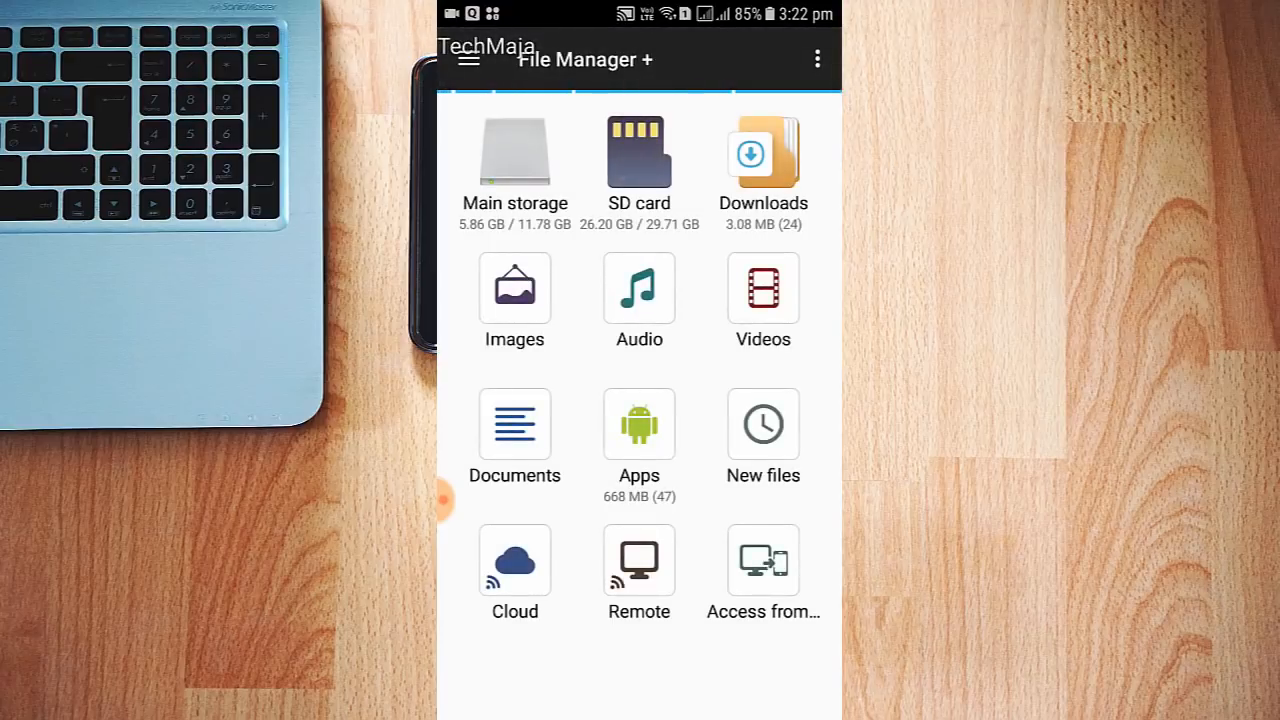
{"action": "left_click", "coordinate": [639, 155]}
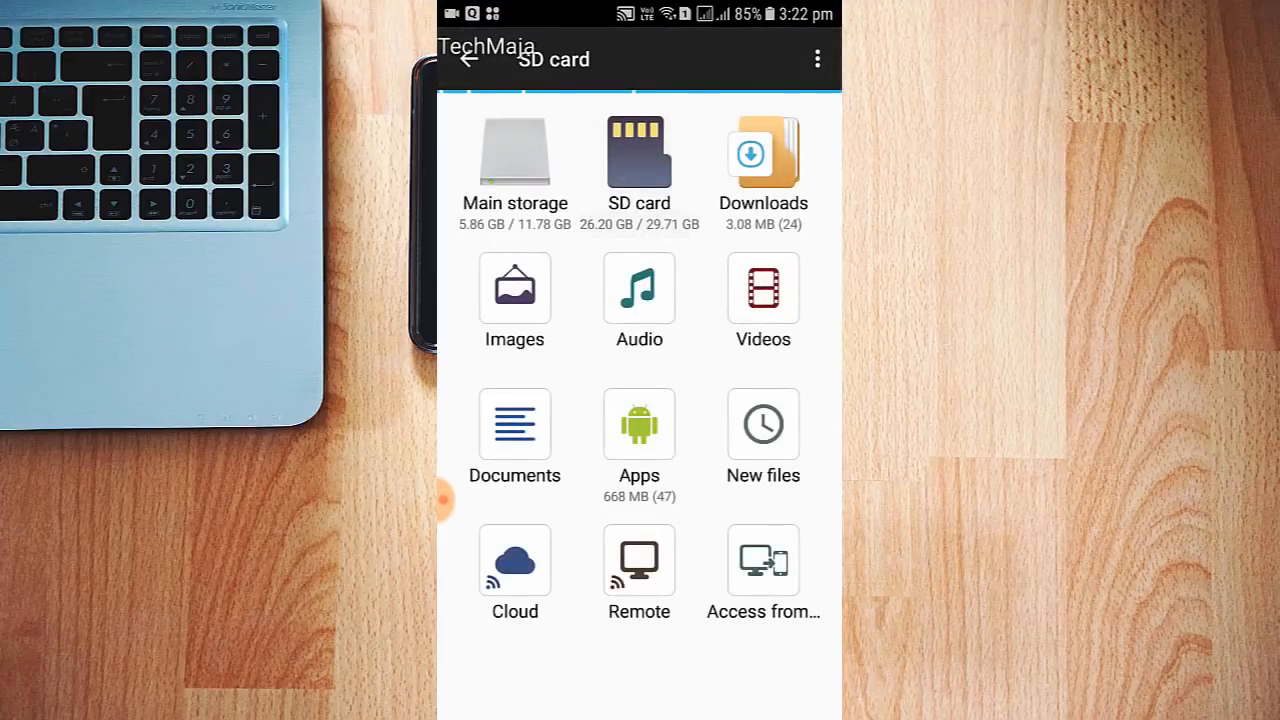
Step: Open the SD card's Apk folder and install LoveCalsi.apk as Love Calculator
{"action": "left_click", "coordinate": [639, 160]}
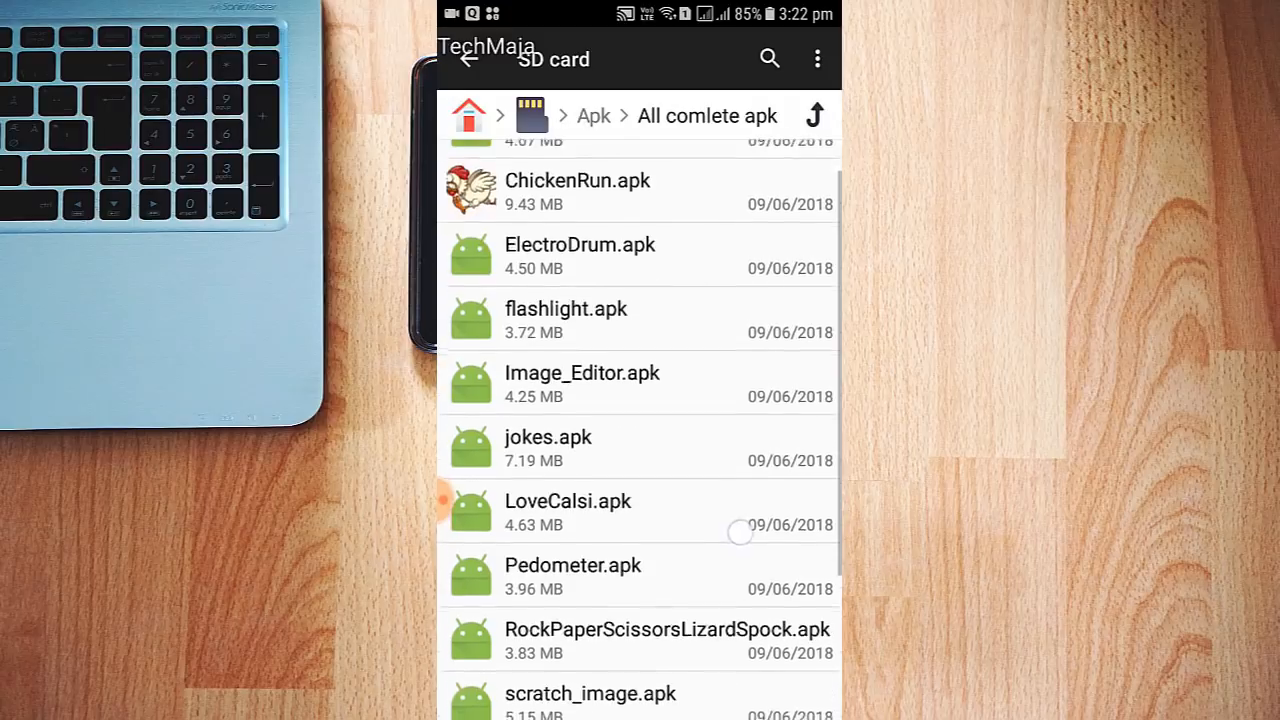
{"action": "scroll", "scroll_direction": "down", "scroll_amount": 3}
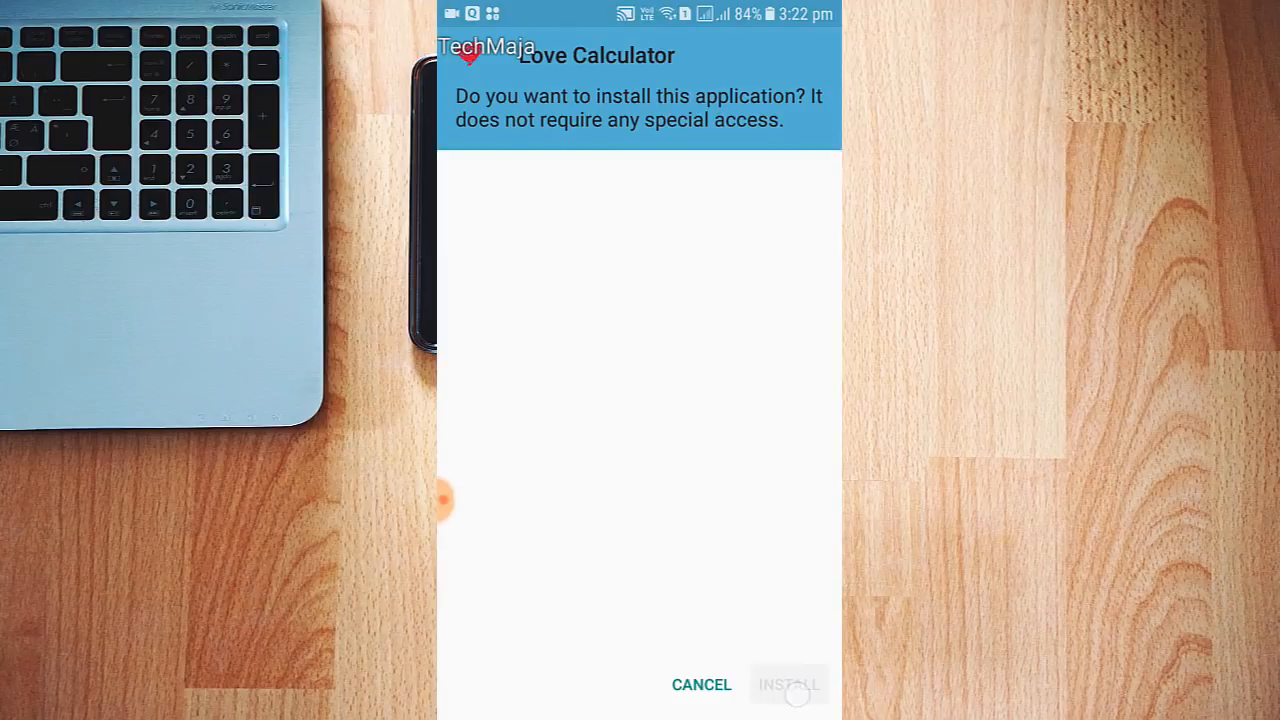
{"action": "left_click", "coordinate": [789, 684]}
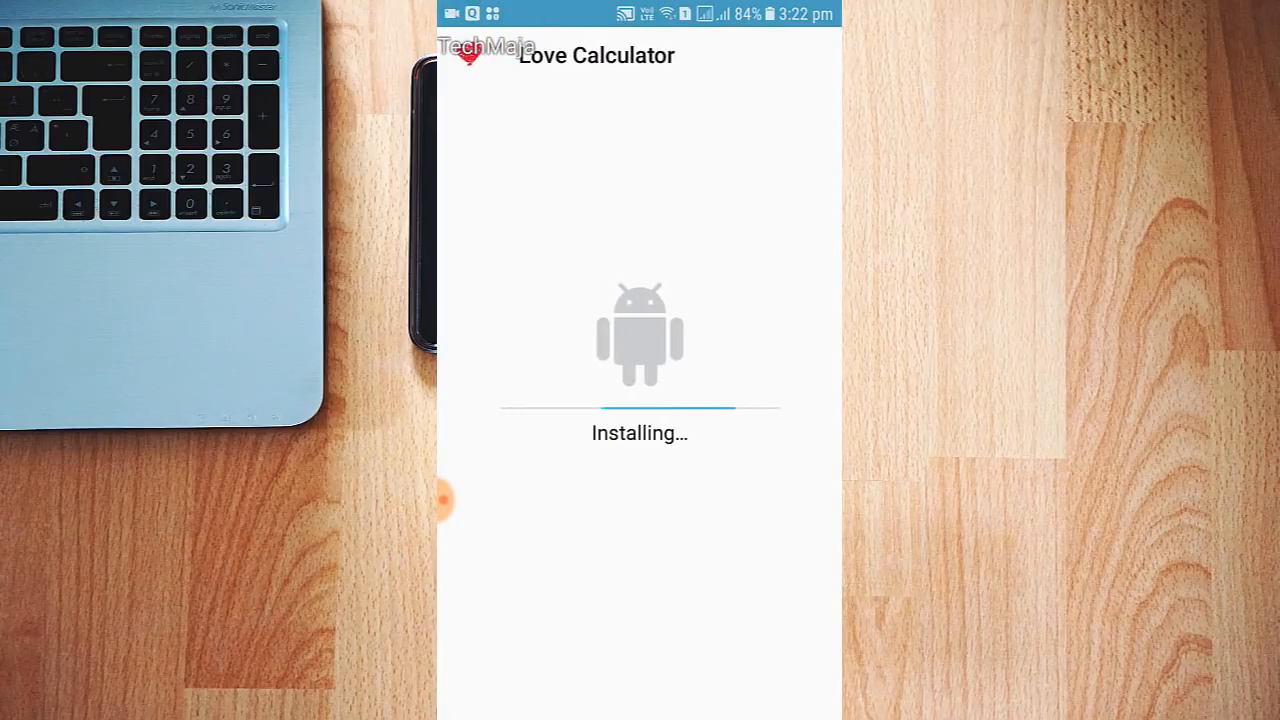